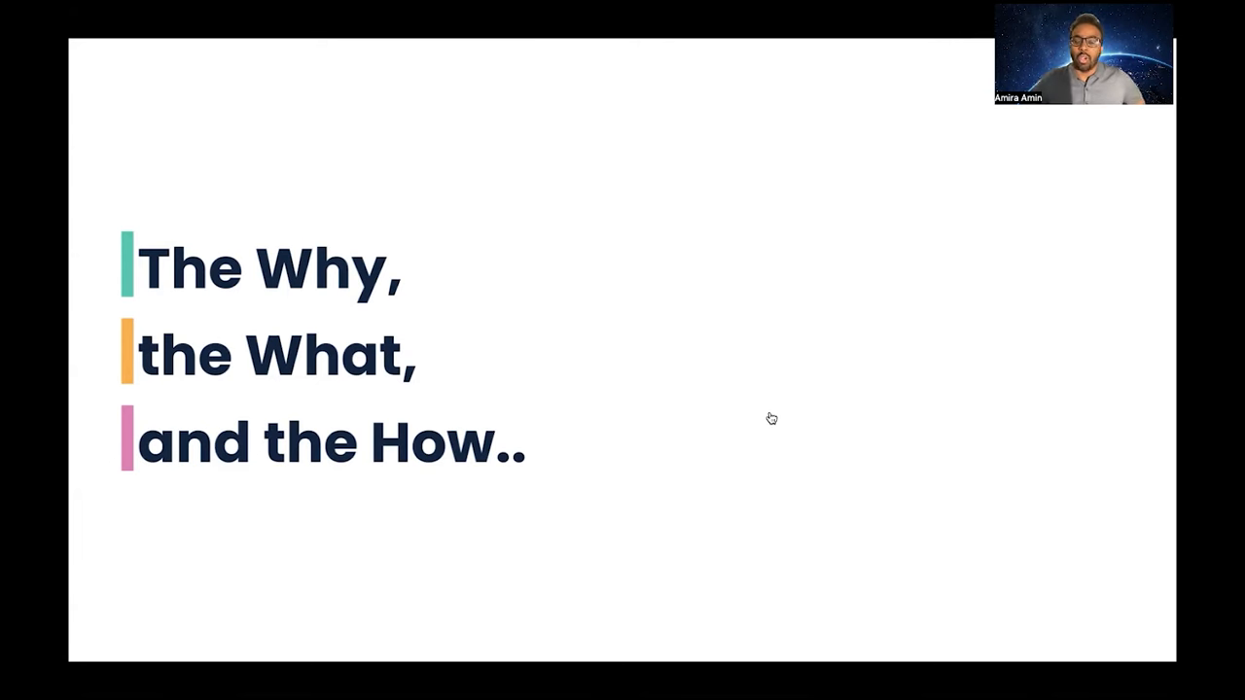
Present the PRFAQs Template slide, then advance to the "At the start!" slide.
key("Right")
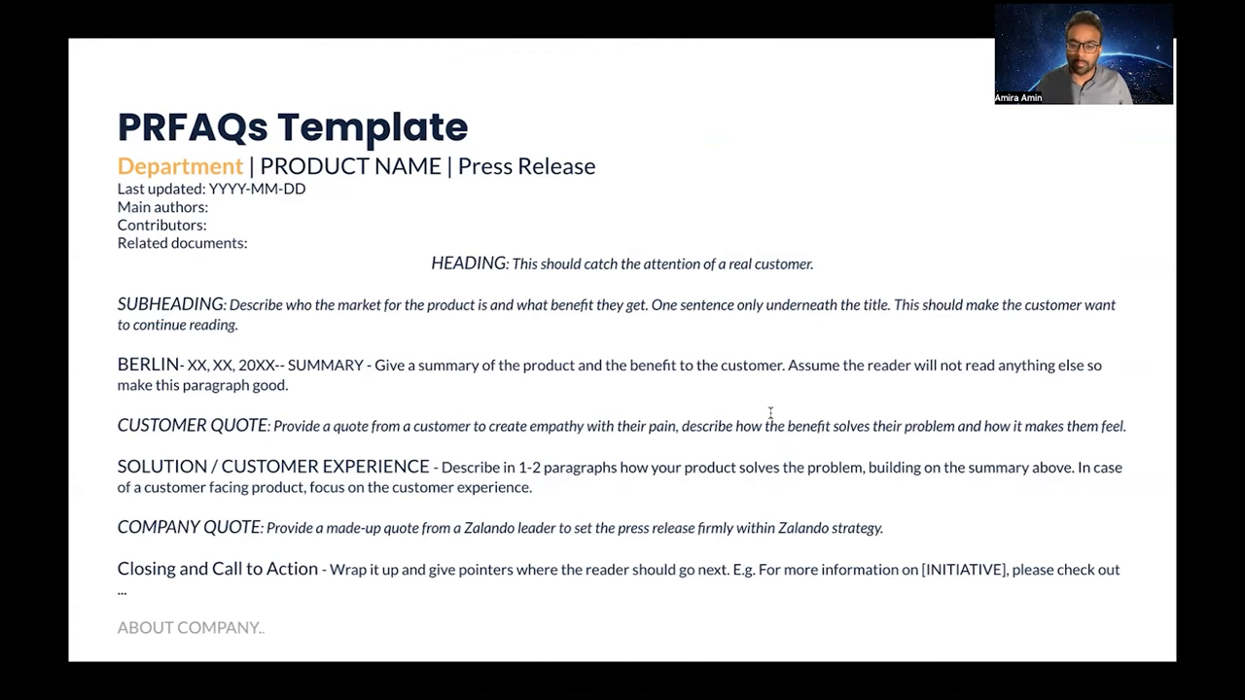
key("Right")
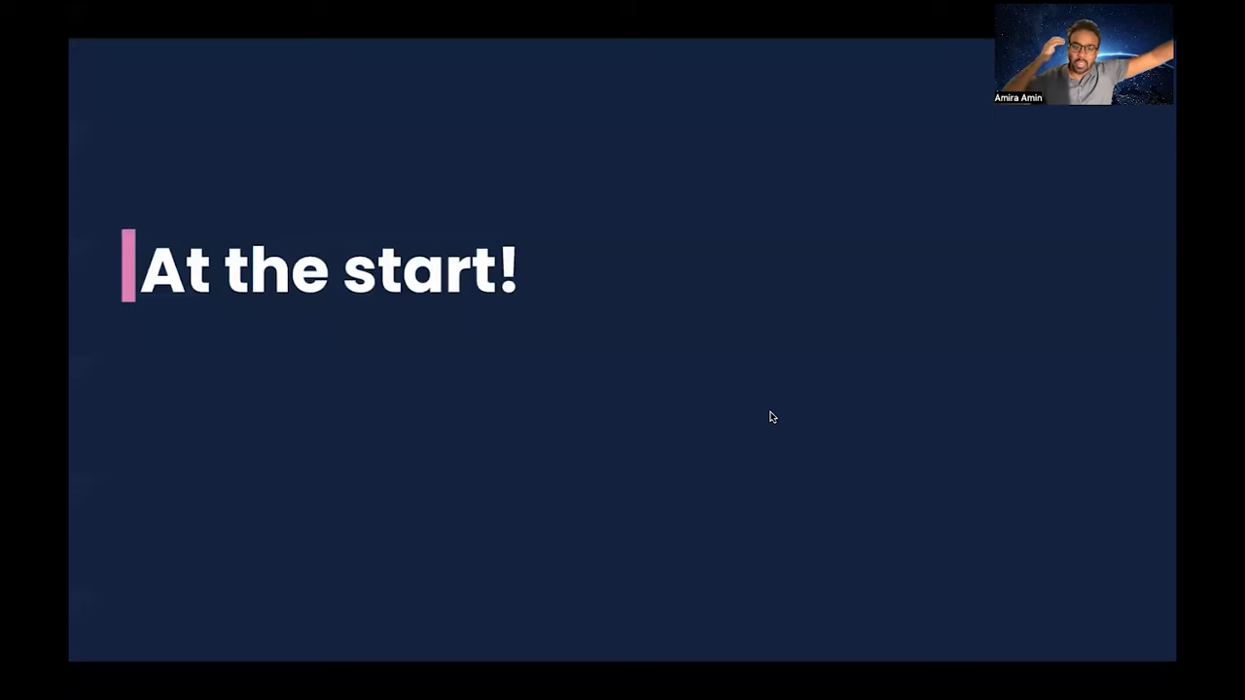
key("right")
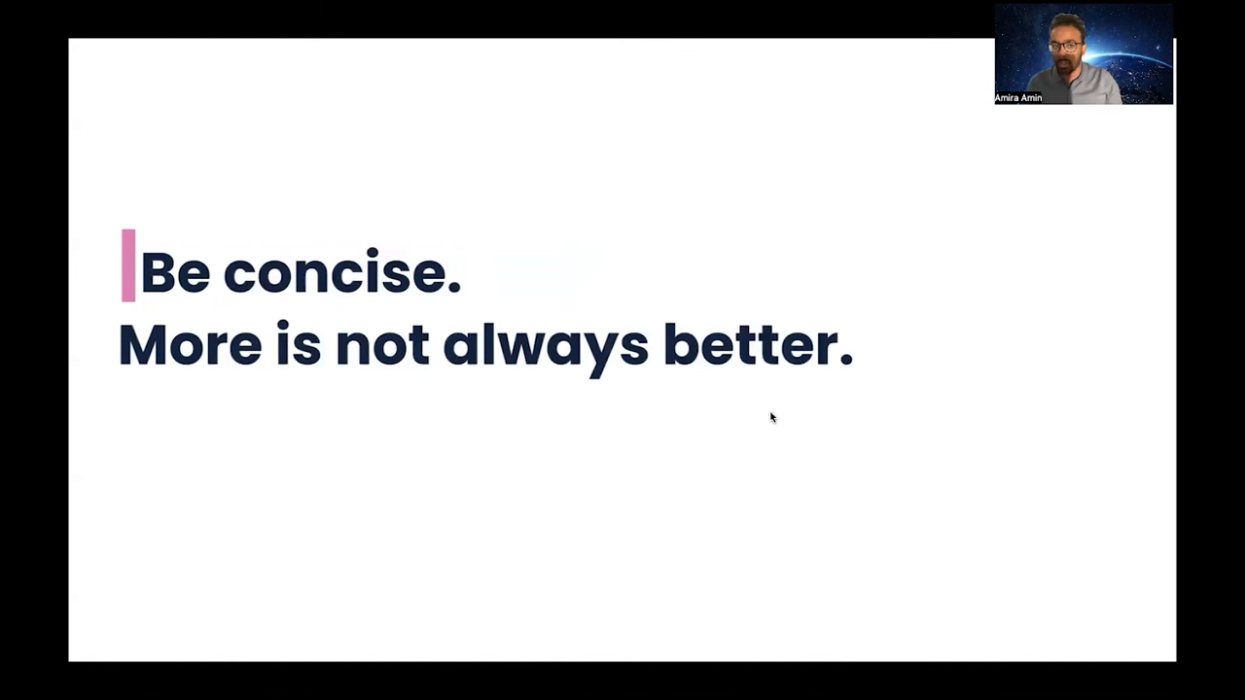
key("Right")
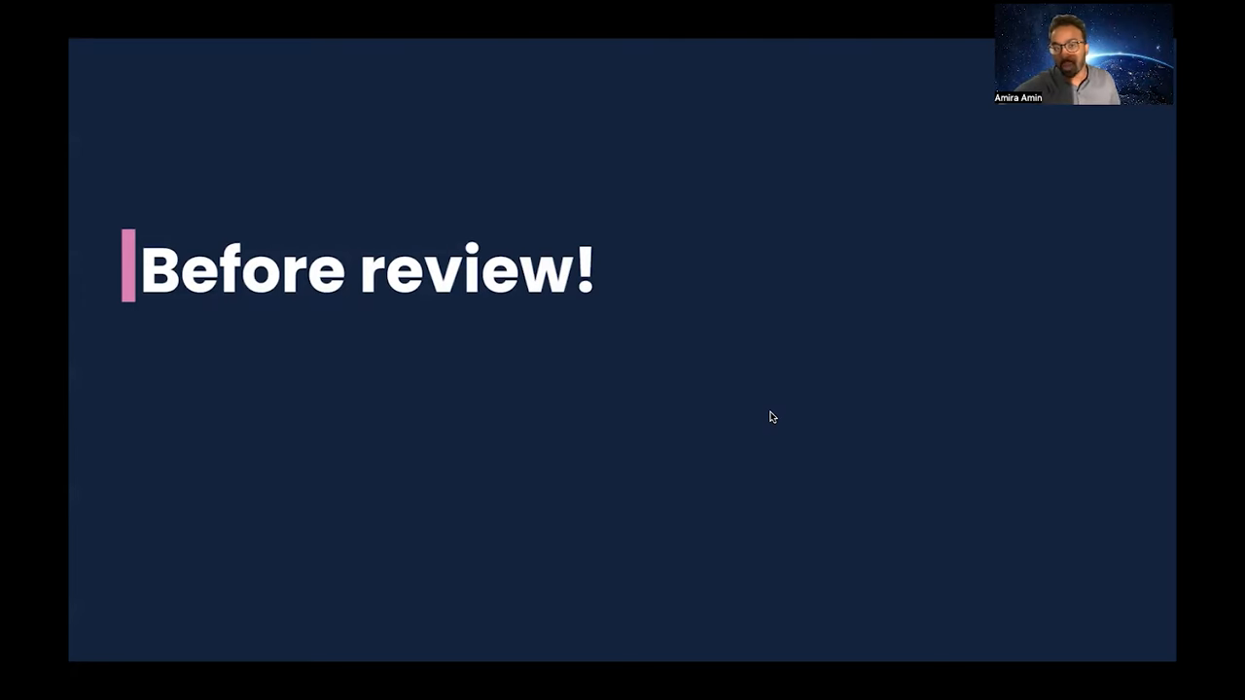
Show "Be open for feedback!", then advance to "It's just a tool" slide.
key("right")
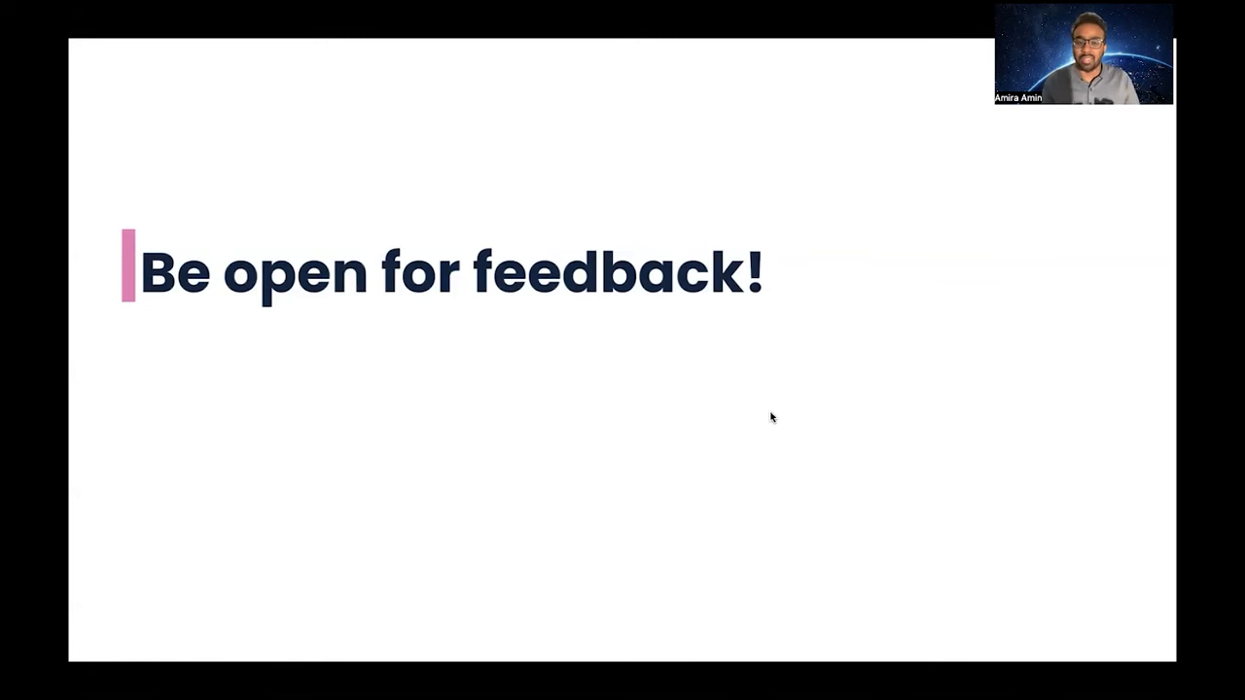
key("Right")
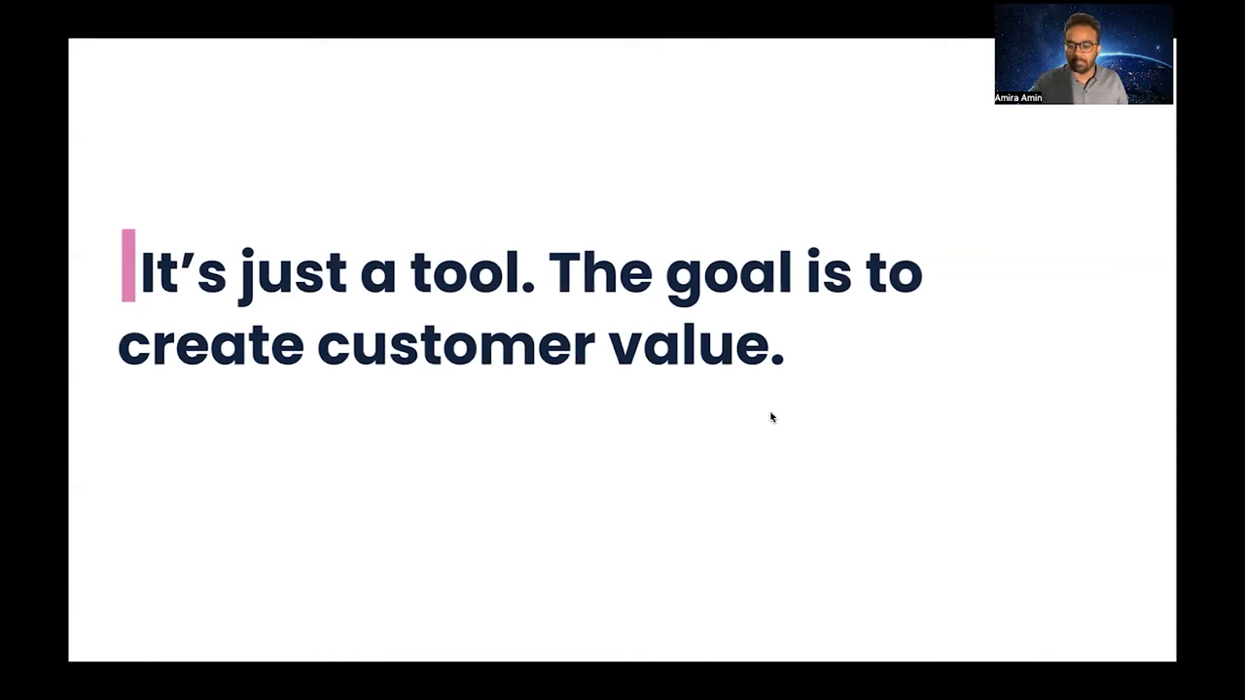
Show the "No could also be a good answer!" slide, then the Thank You! slide.
key("Right")
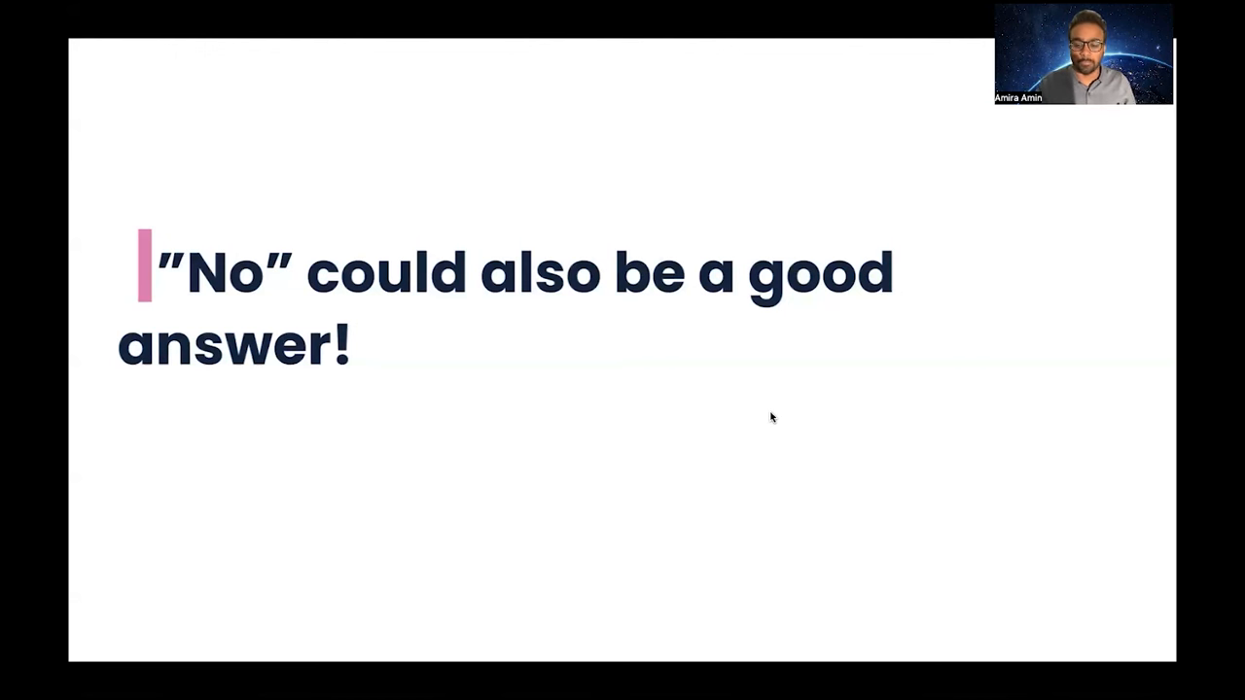
key("right")
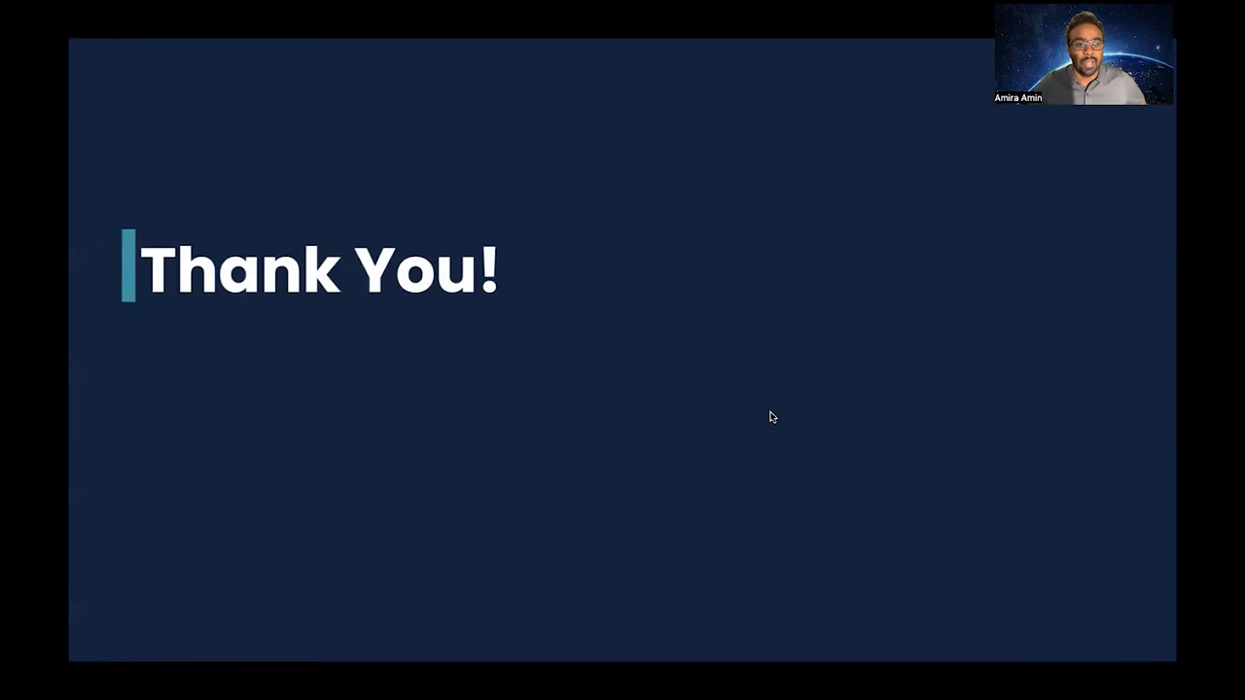